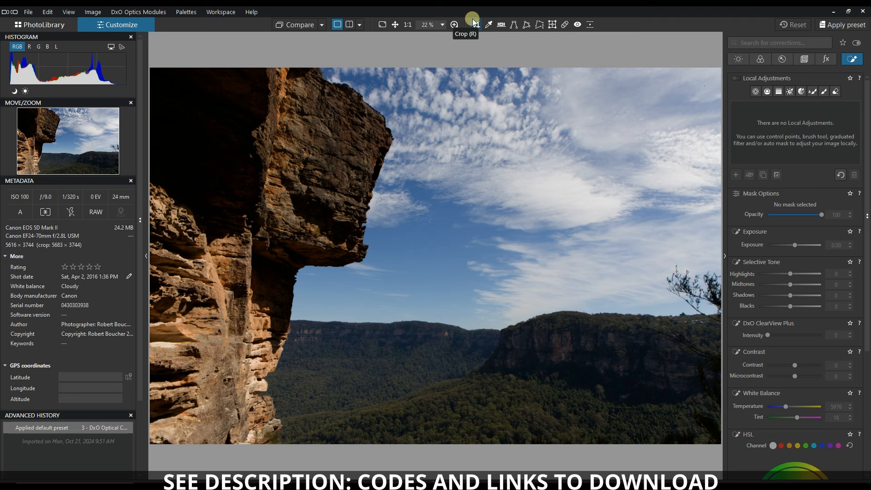
{"action": "mouse_move", "coordinate": [469, 21]}
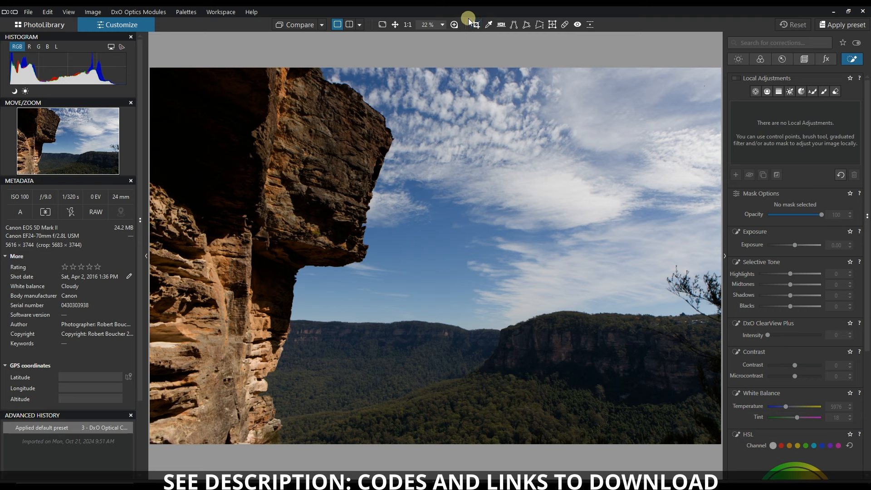
Show the preset collections and pick the 2 - Black & White group for the cliff photo
{"action": "left_click", "coordinate": [842, 24]}
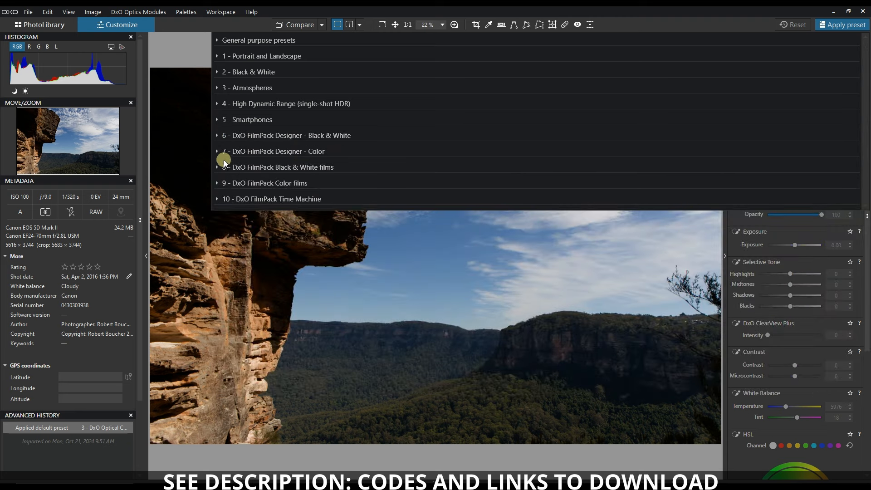
{"action": "left_click", "coordinate": [282, 167]}
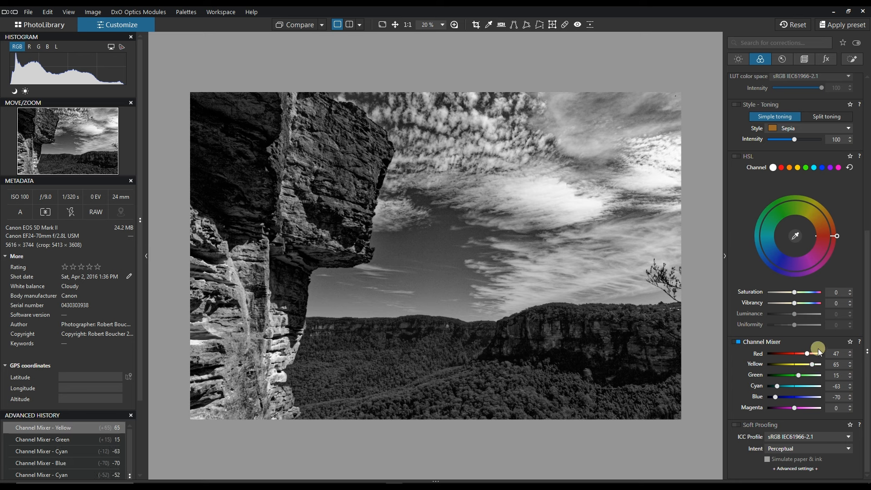
Adjust the Channel Mixer so blues and cyans darken while reds and yellows brighten
{"action": "left_click", "coordinate": [852, 59]}
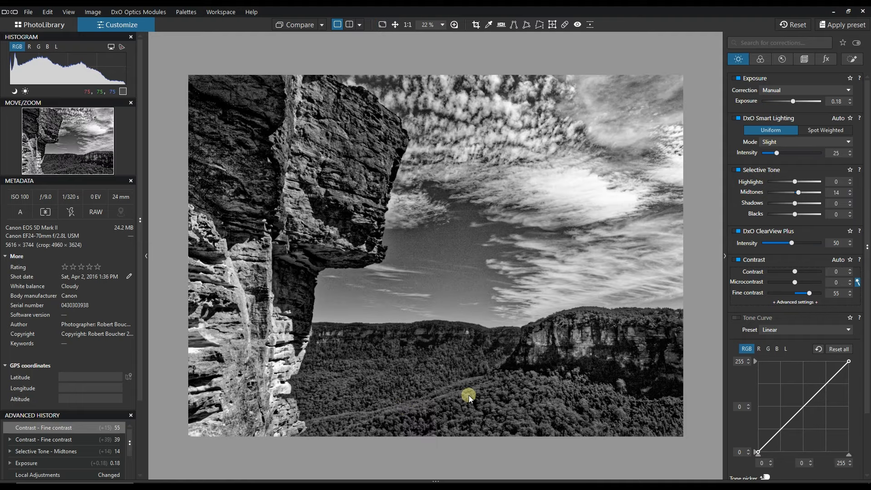
Leave Customize and return to the PhotoLibrary with the finished black-and-white image
{"action": "left_click", "coordinate": [38, 25]}
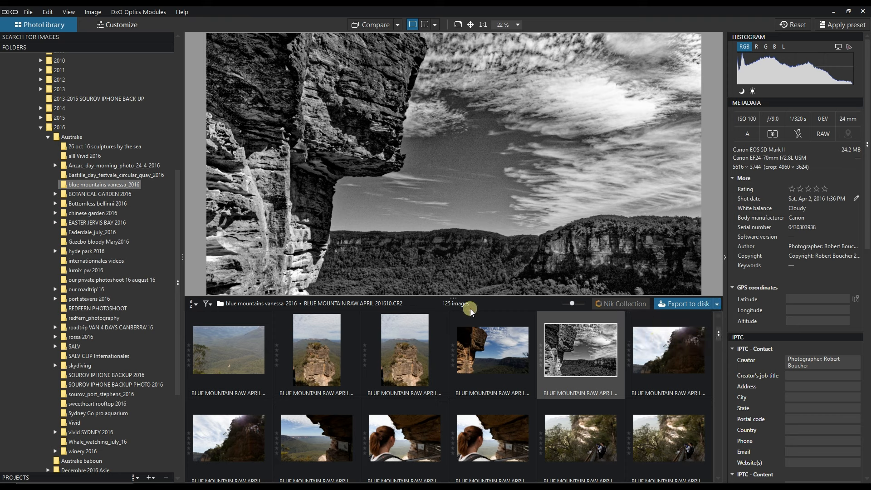
Start an Export to Flickr for the edited cliff image as JPEG
{"action": "left_click", "coordinate": [717, 303]}
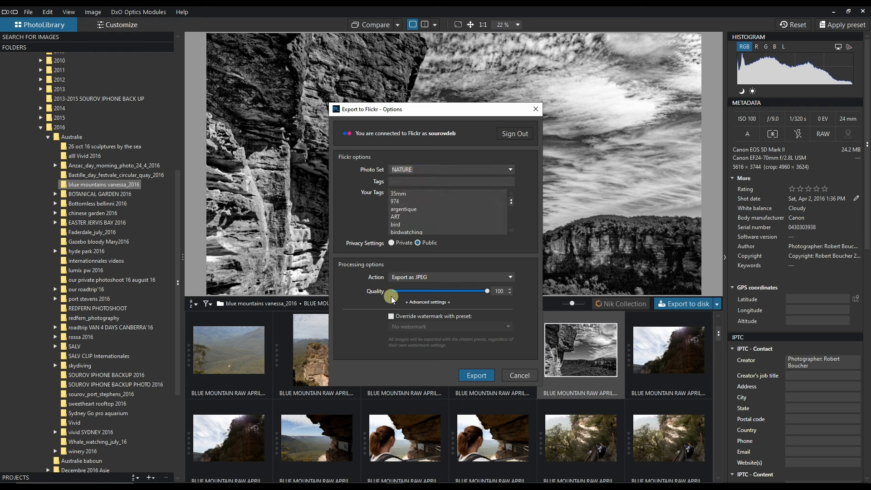